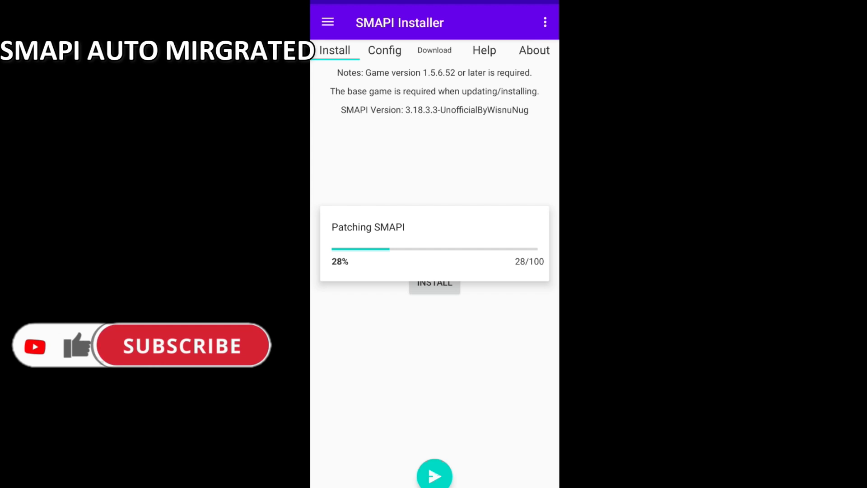
Start the SMAPI install and let patching run to completion
click(183, 345)
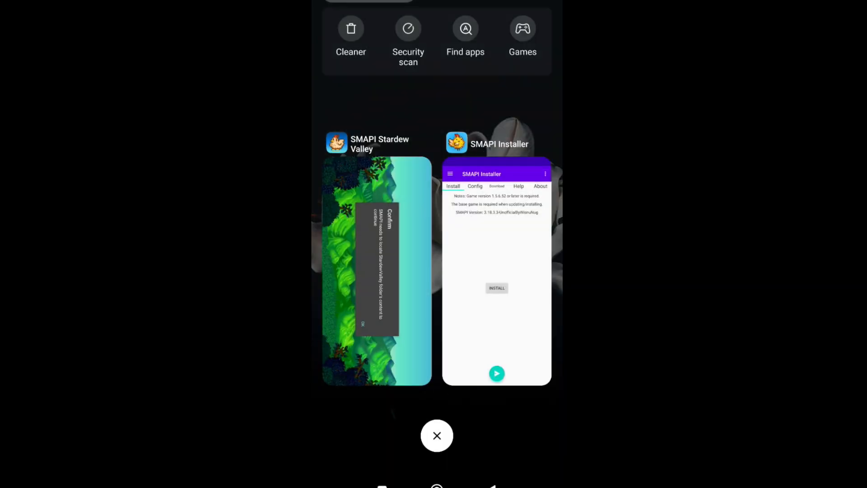
Return home from recent apps and launch MT Manager at the APK SV/AndroidMods folder
click(438, 436)
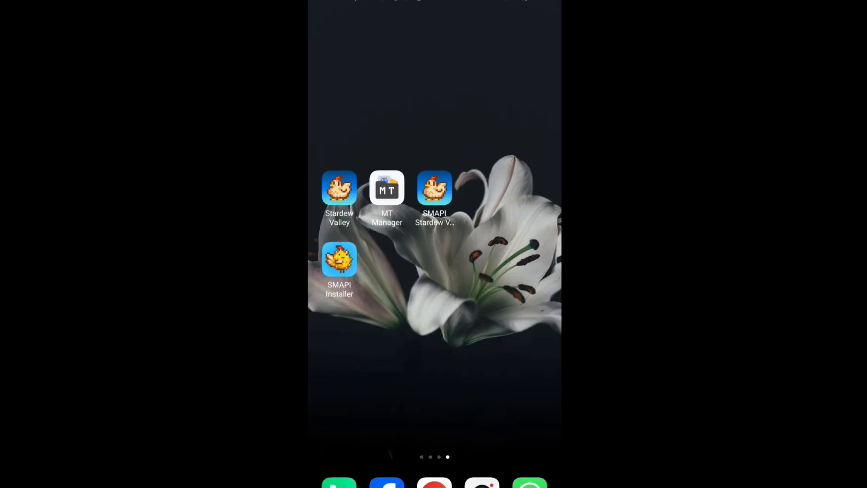
click(386, 187)
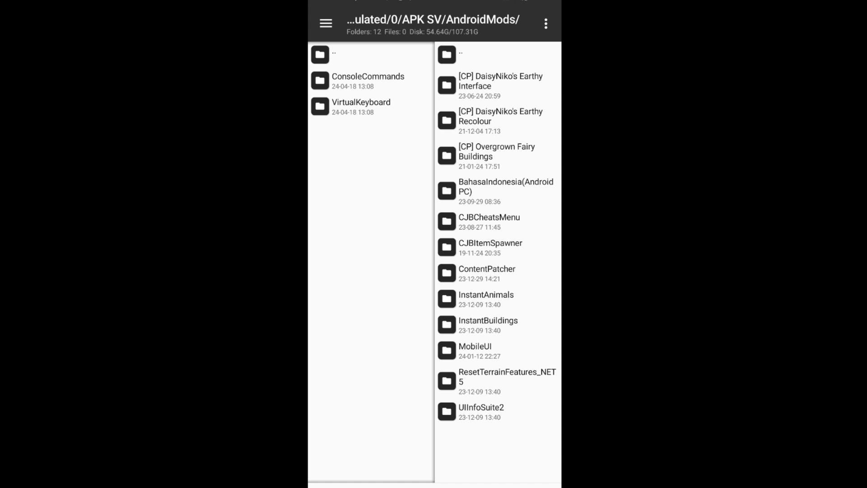
Copy all twelve selected AndroidMods folders into the game's Mods folder and go home
click(498, 86)
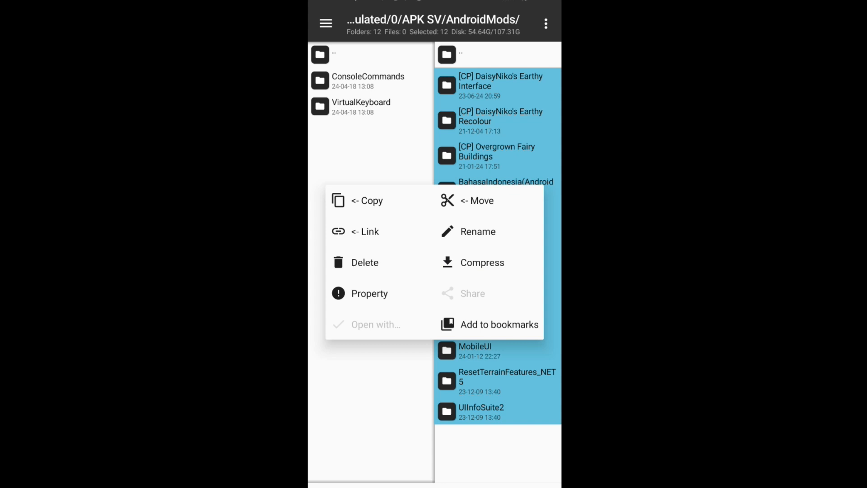
click(366, 200)
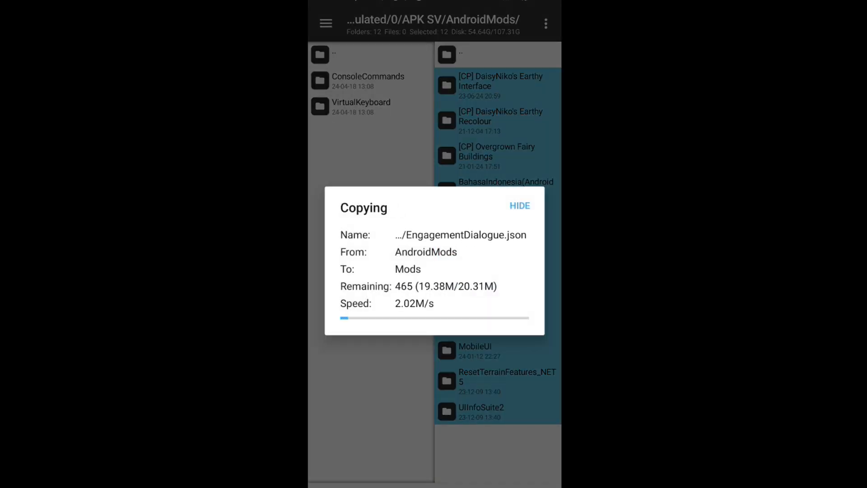
click(520, 206)
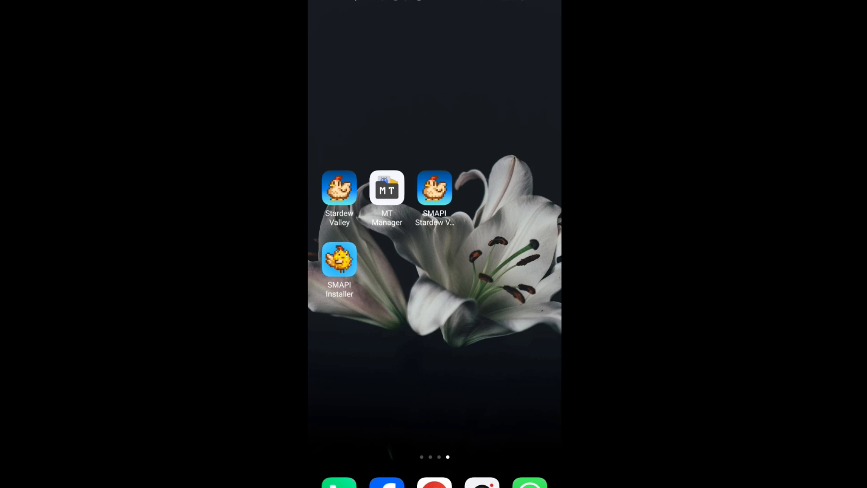
Launch SMAPI Stardew Valley and grant it the StardewValley folder as its content location
click(339, 260)
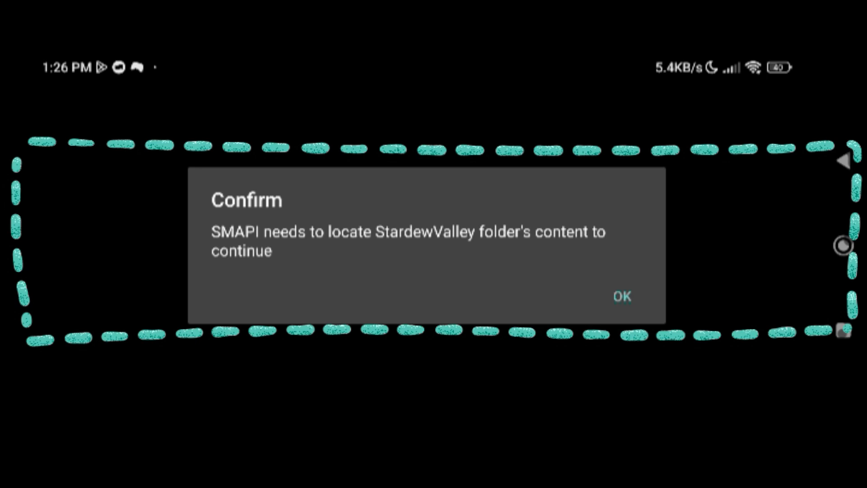
click(622, 296)
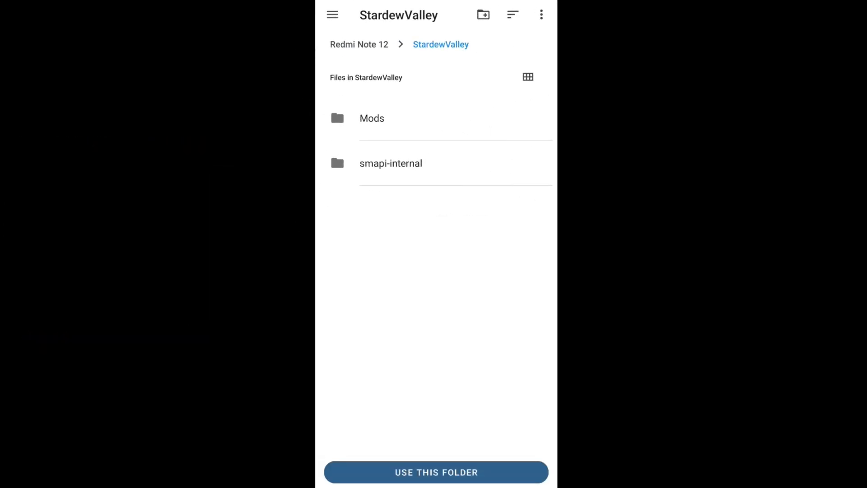
click(360, 45)
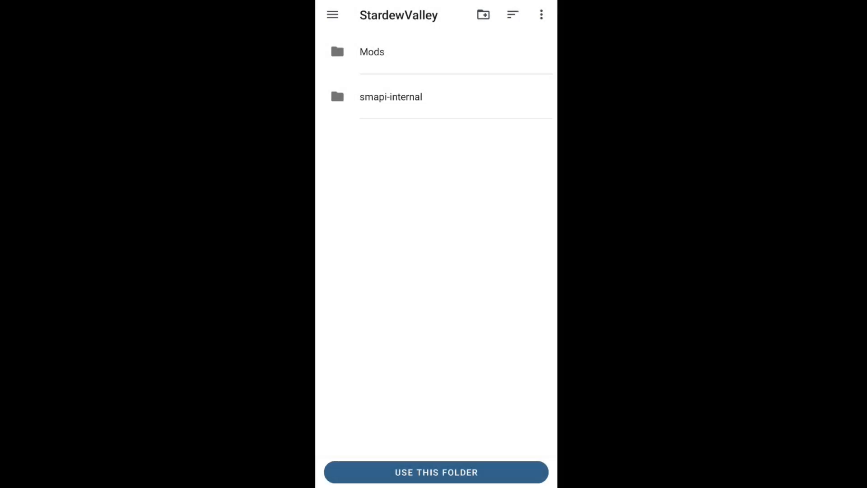
click(436, 472)
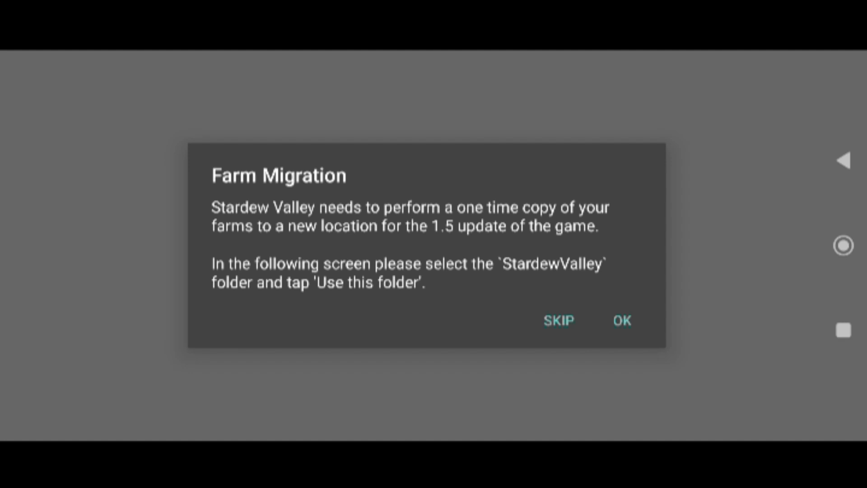
Accept the one-time farm migration, exit the game when it finishes, and return to MT Manager
click(558, 319)
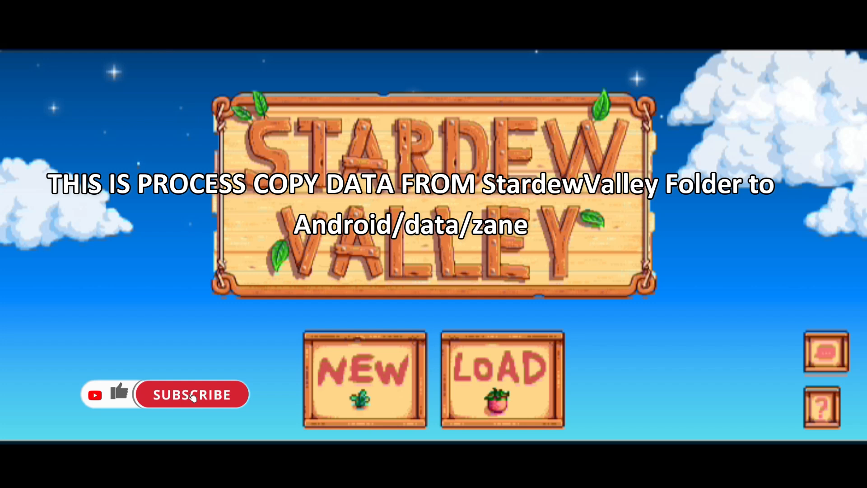
click(191, 393)
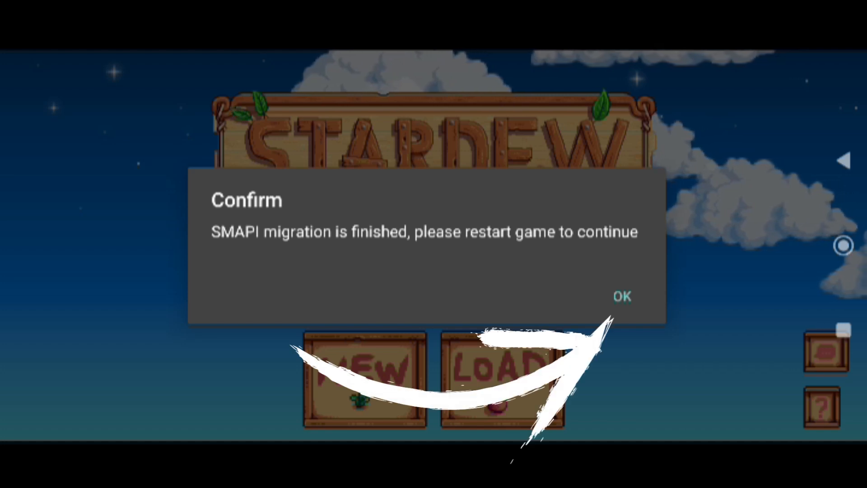
click(623, 295)
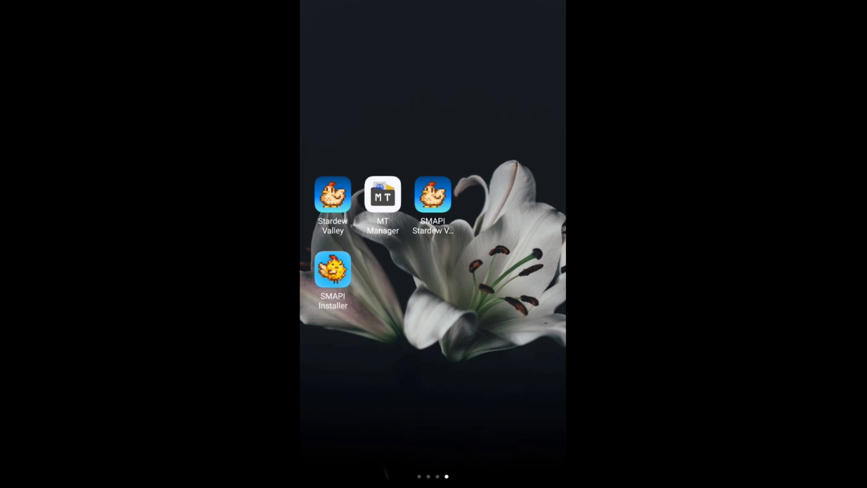
click(383, 195)
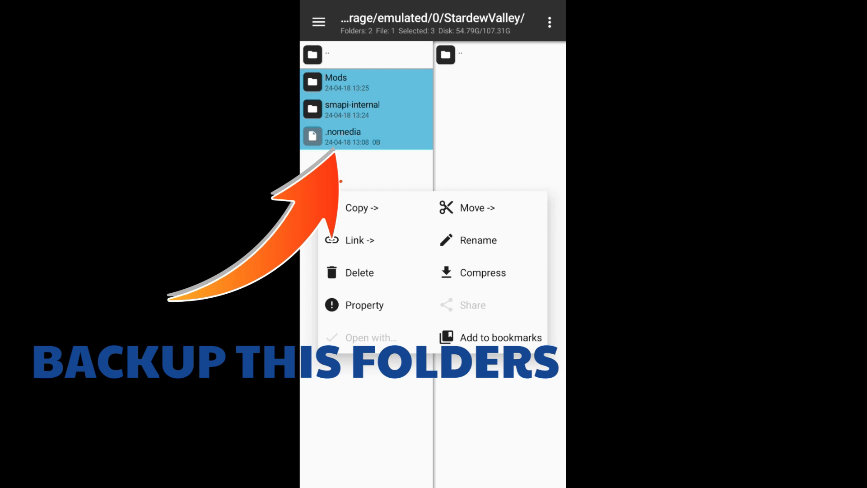
Move Mods, smapi-internal and .nomedia to backup and copy the Justice_351610963 save into StardewValley
click(361, 208)
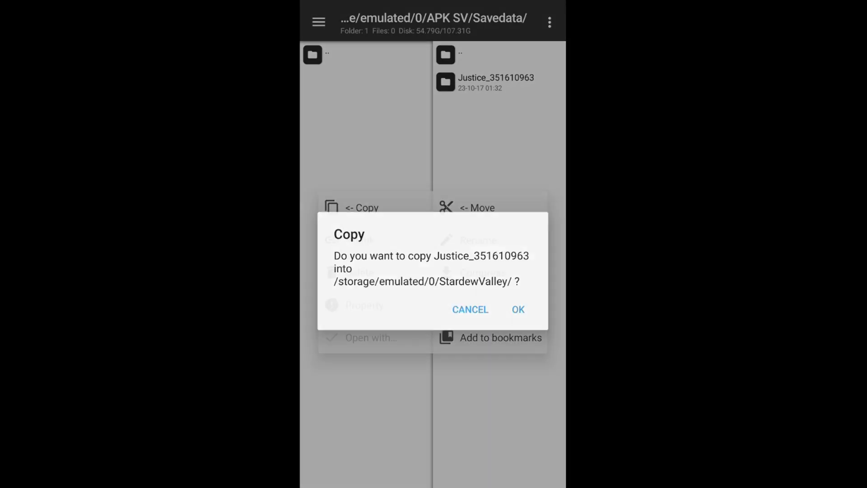
click(519, 308)
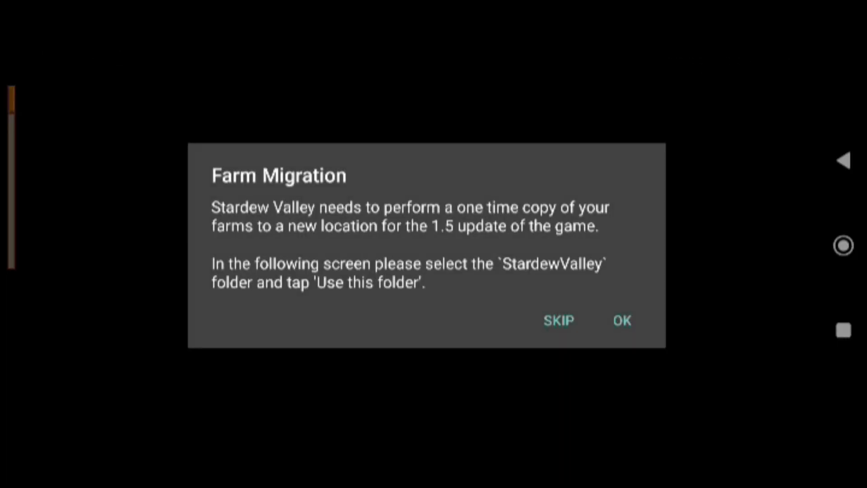
Migrate the Justice_351610963 farm from StardewValley and choose Lanjut to load the saved farms
click(621, 320)
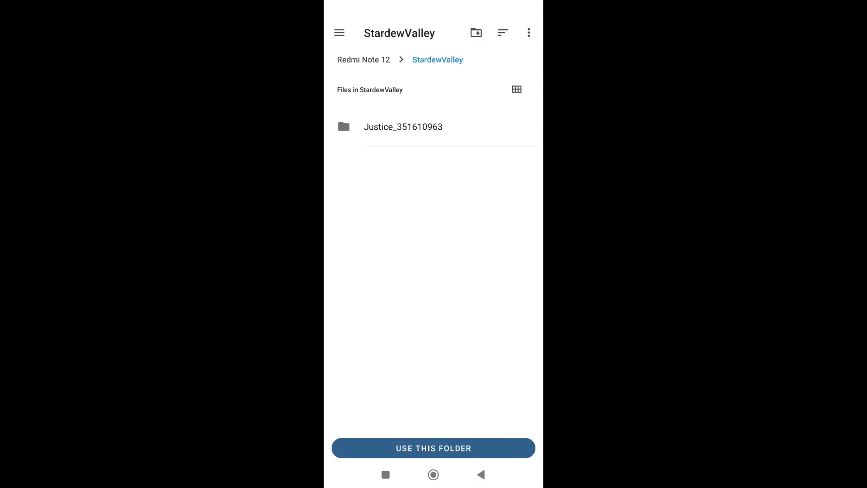
click(434, 447)
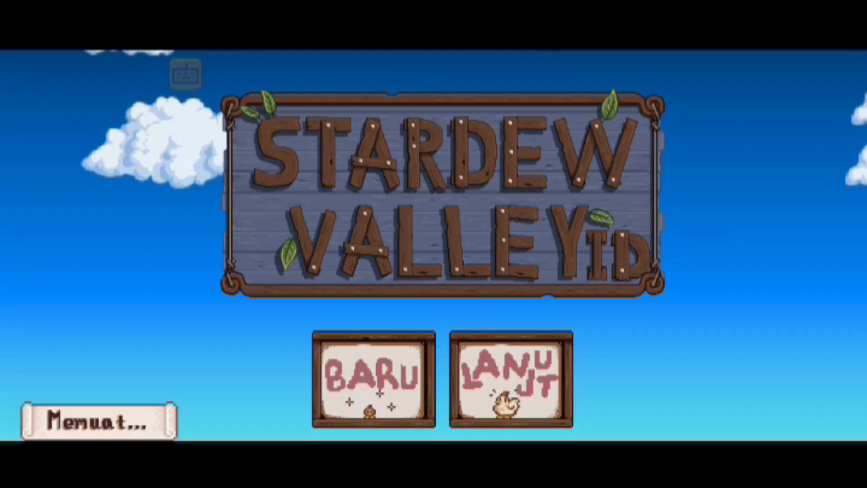
click(510, 386)
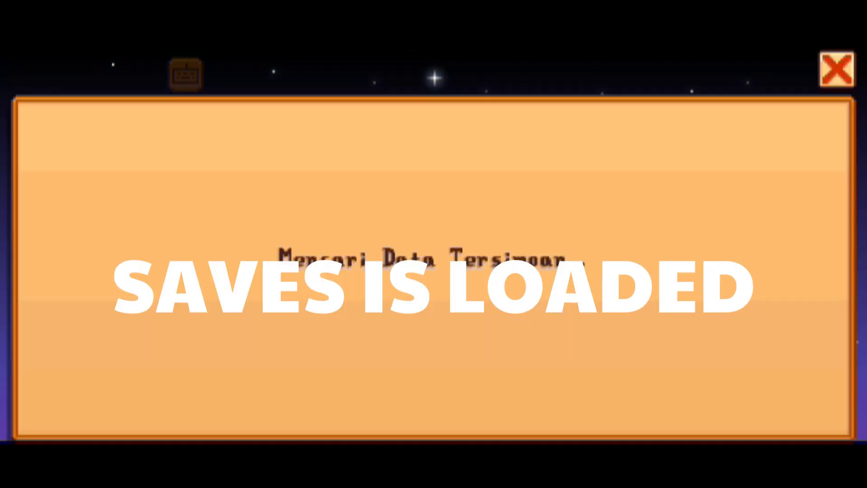